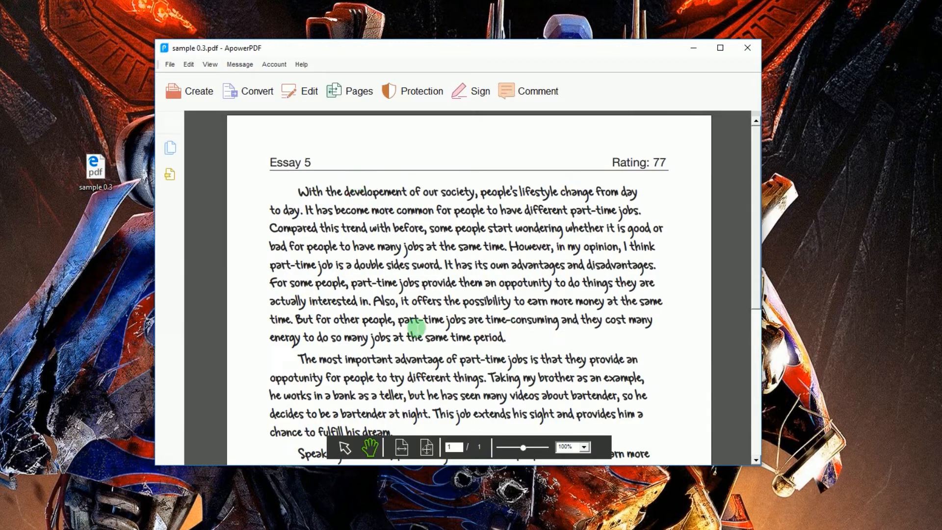
Convert all pages of the essay PDF to JPEG using Convert > To JPEG
scroll("down", 3)
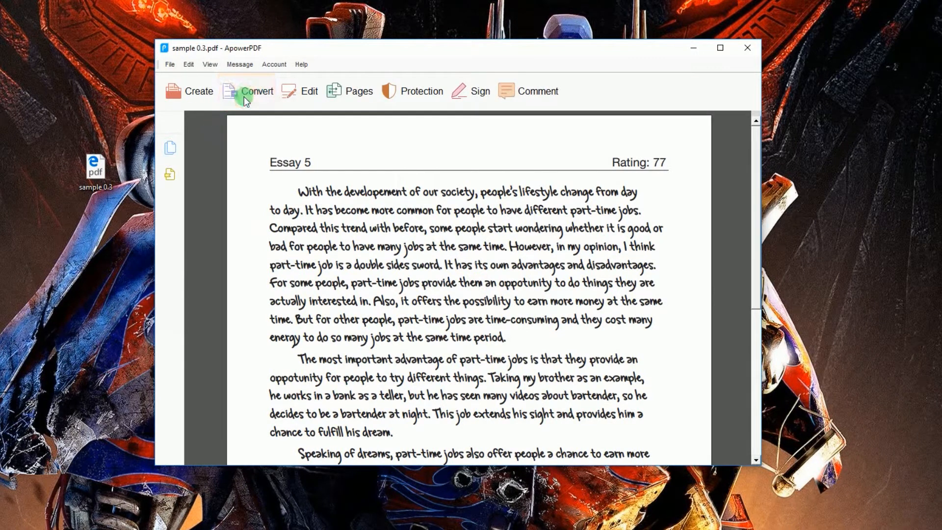
left_click(248, 93)
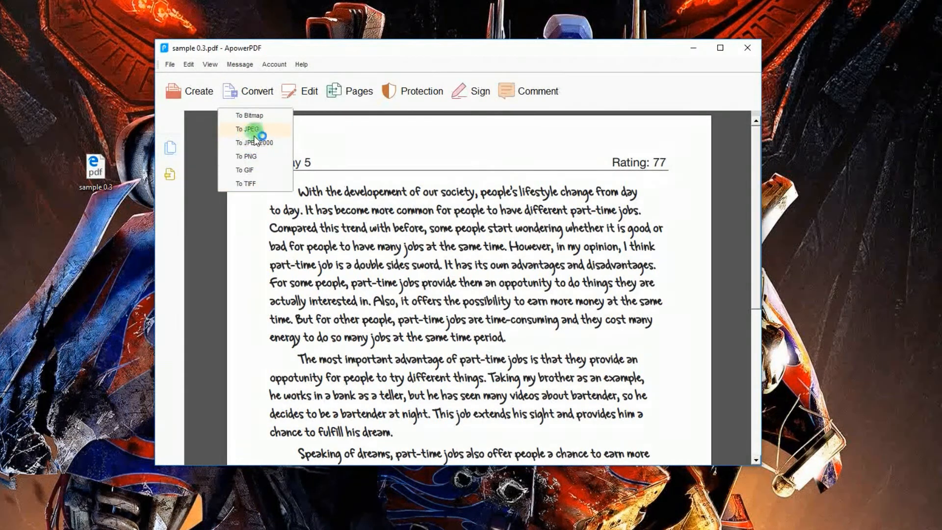
left_click(246, 129)
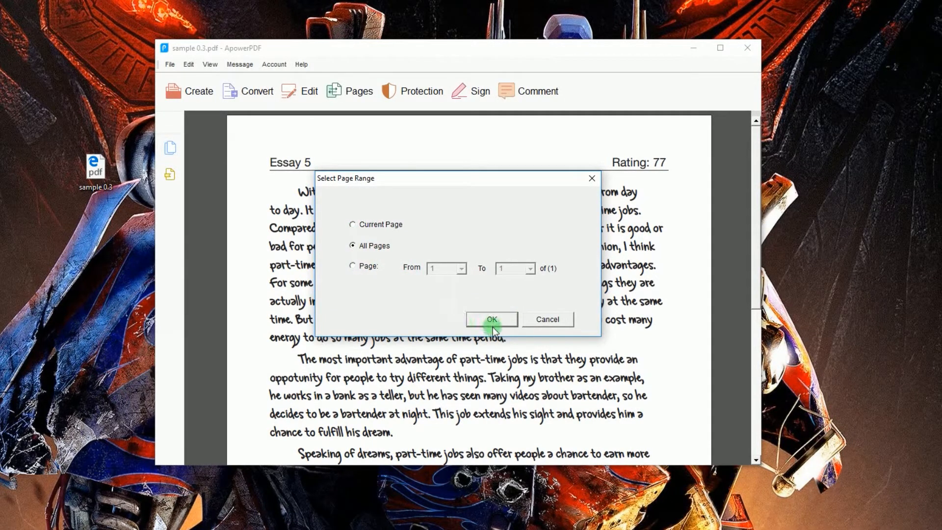
left_click(491, 319)
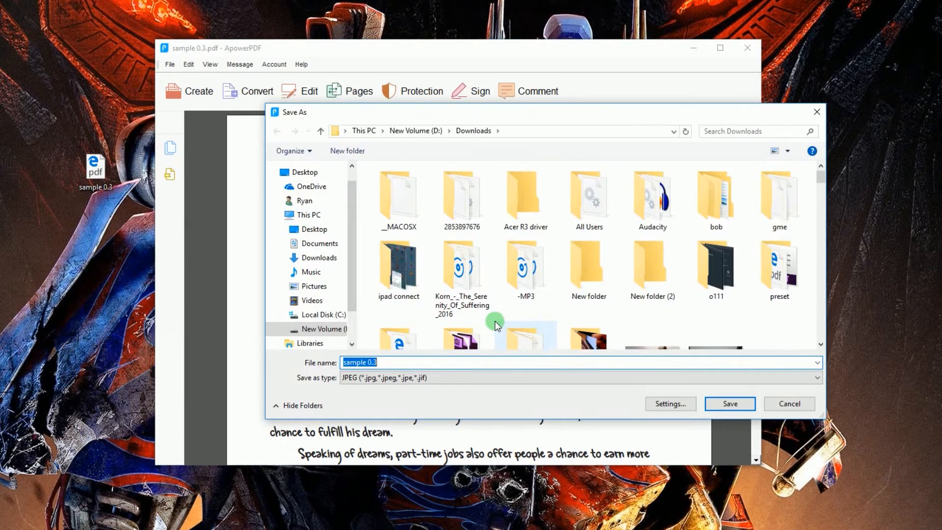
Save the JPEG to the Desktop and check its file type in Properties as JPG
left_click(731, 405)
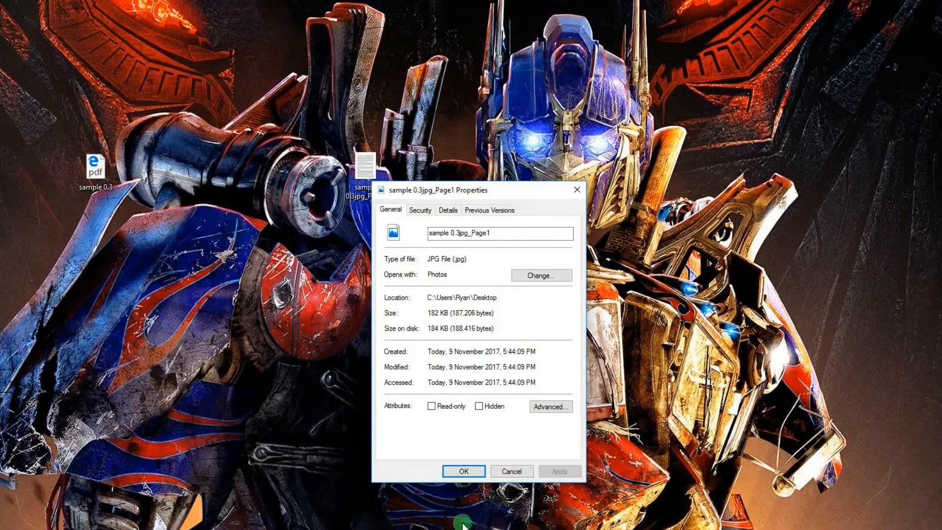
double_click(451, 262)
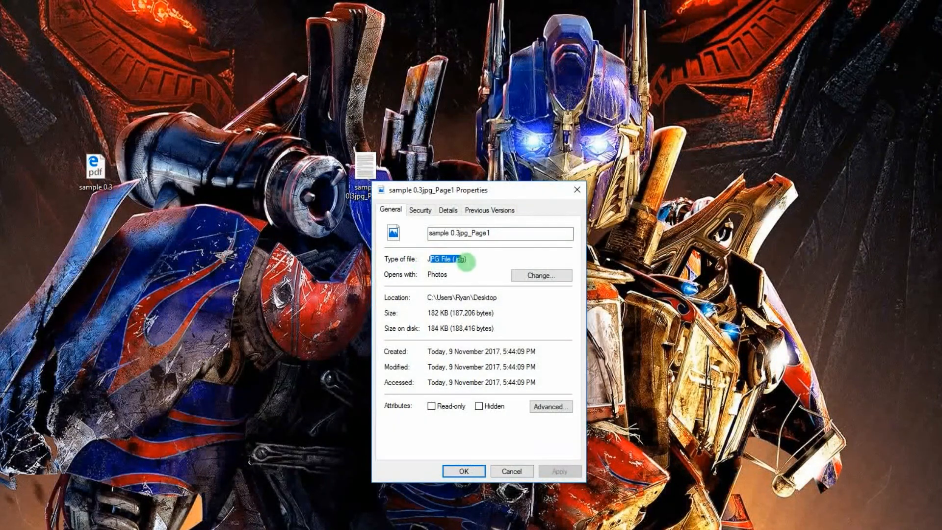